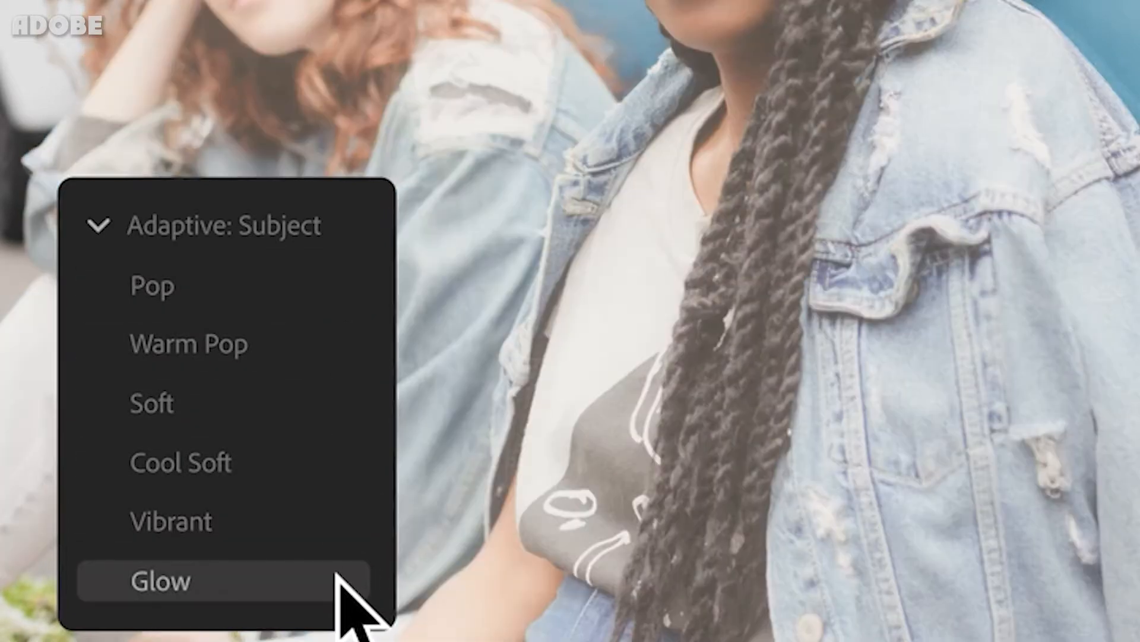
Preview the Adaptive: Subject presets on the portrait, moving from Glow to Vibrant
click(170, 521)
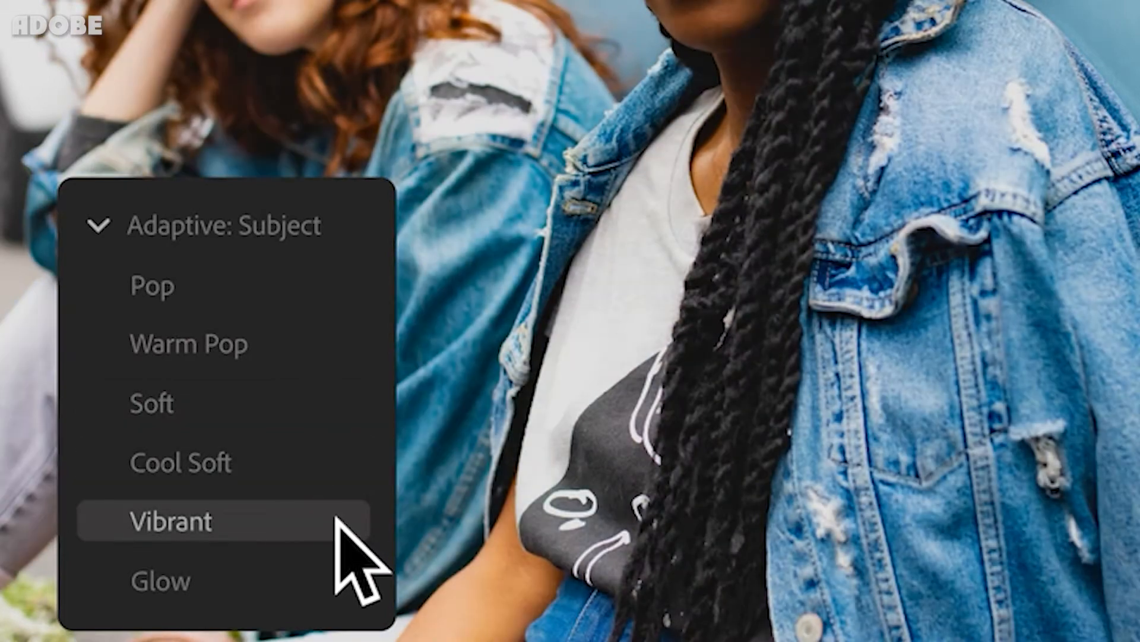
Apply the Vibrant preset to the portrait, then raise Exposure to 0.48 on the lakeside tree photo
click(171, 521)
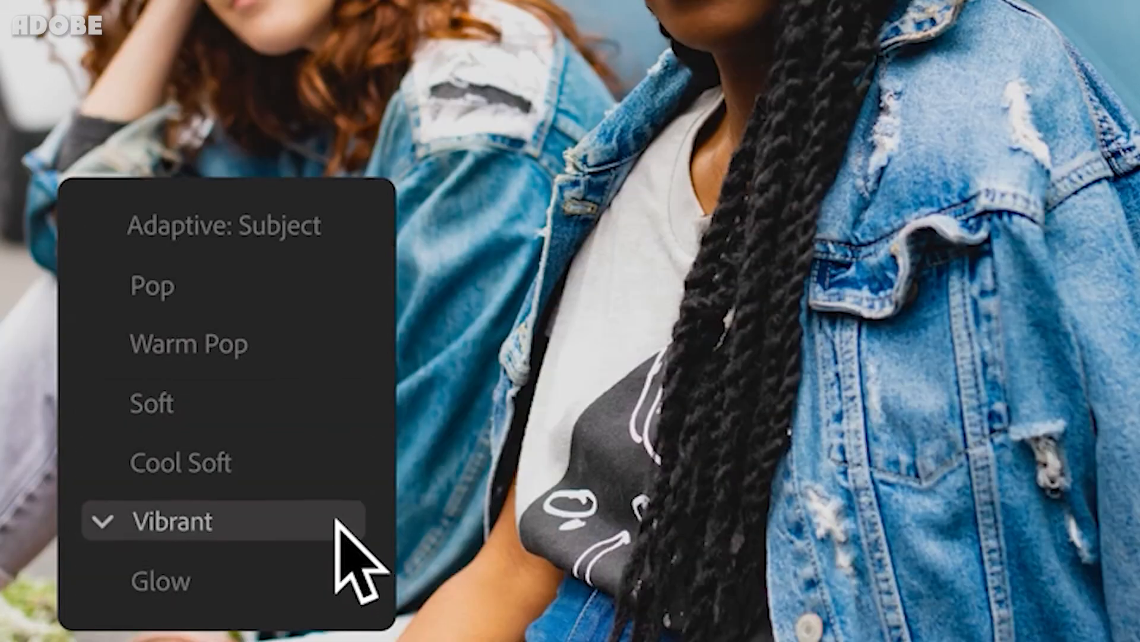
click(171, 521)
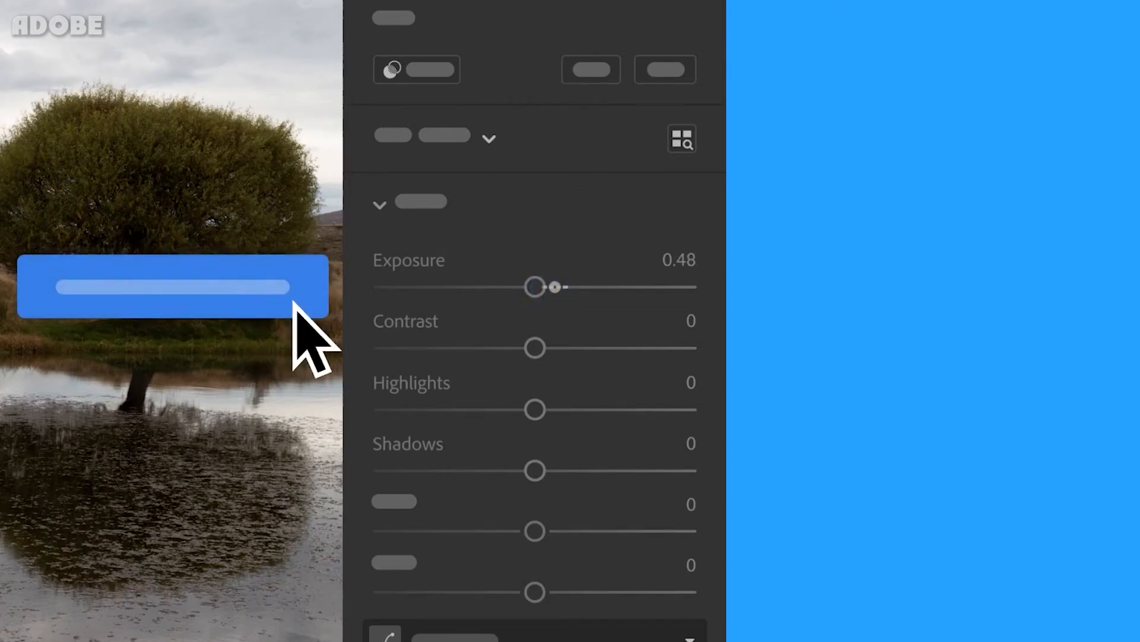
mouse_move(556, 298)
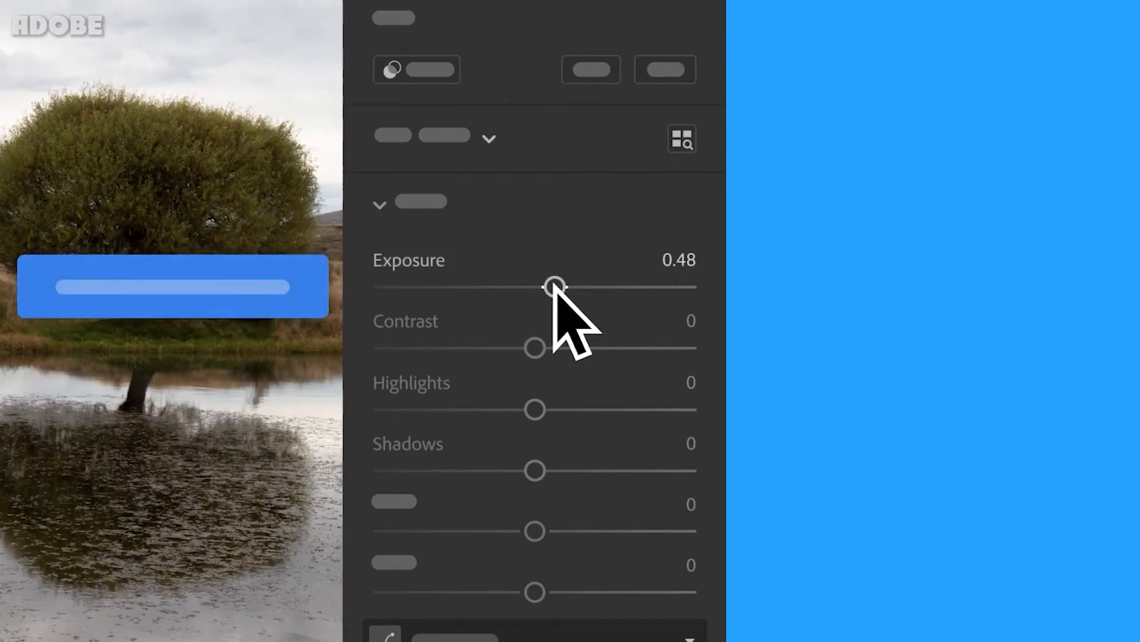